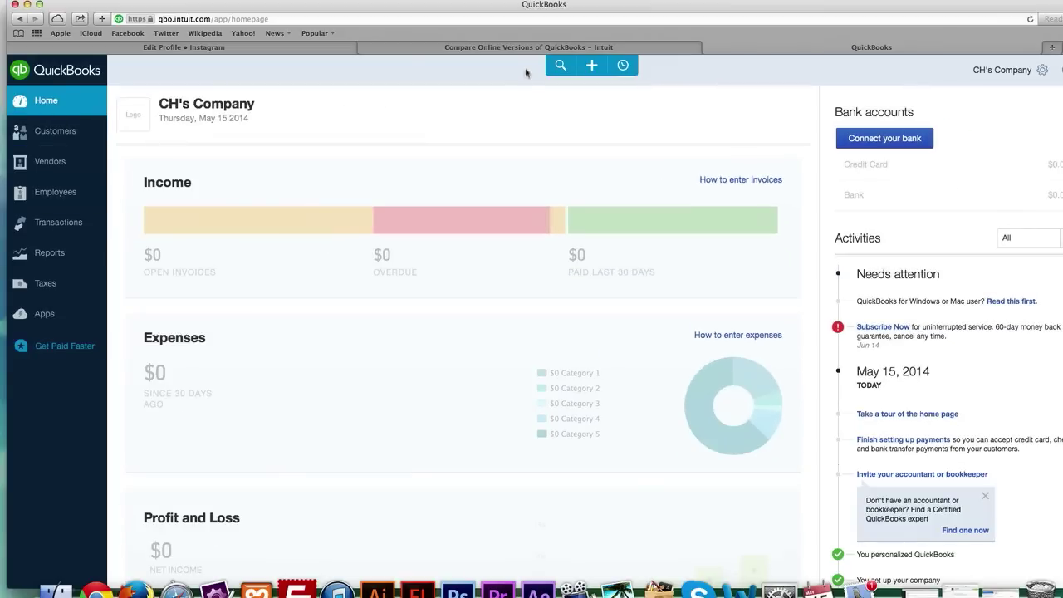
{"action": "left_click", "coordinate": [528, 46]}
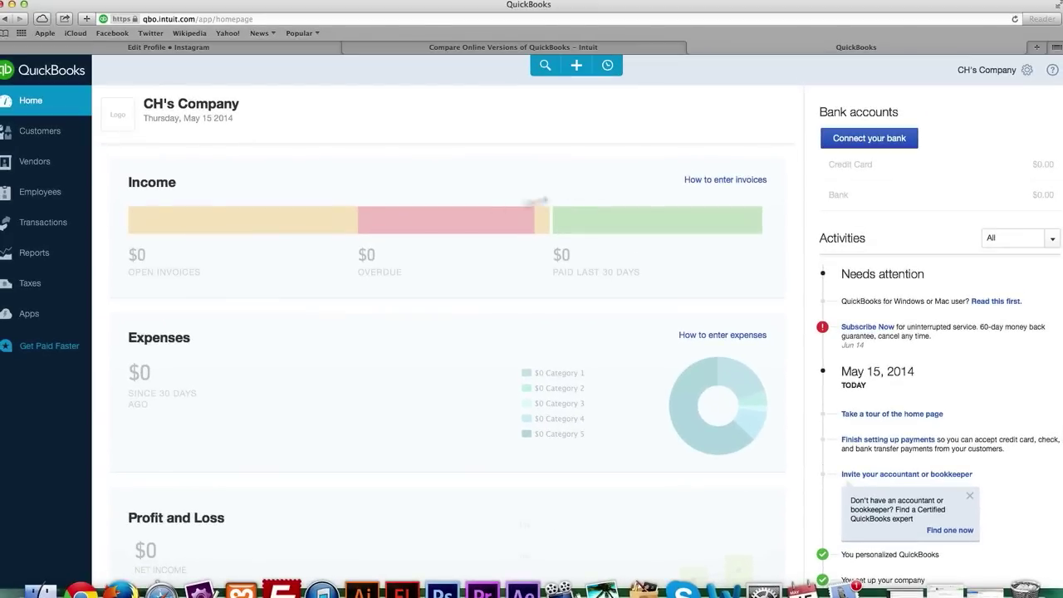
{"action": "mouse_move", "coordinate": [202, 339]}
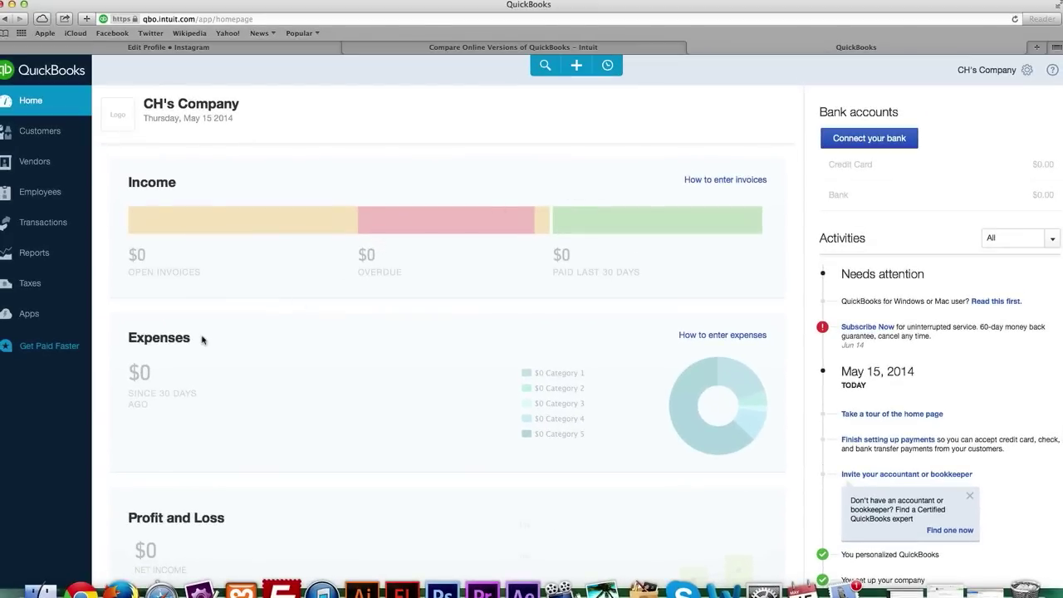
{"action": "mouse_move", "coordinate": [71, 398]}
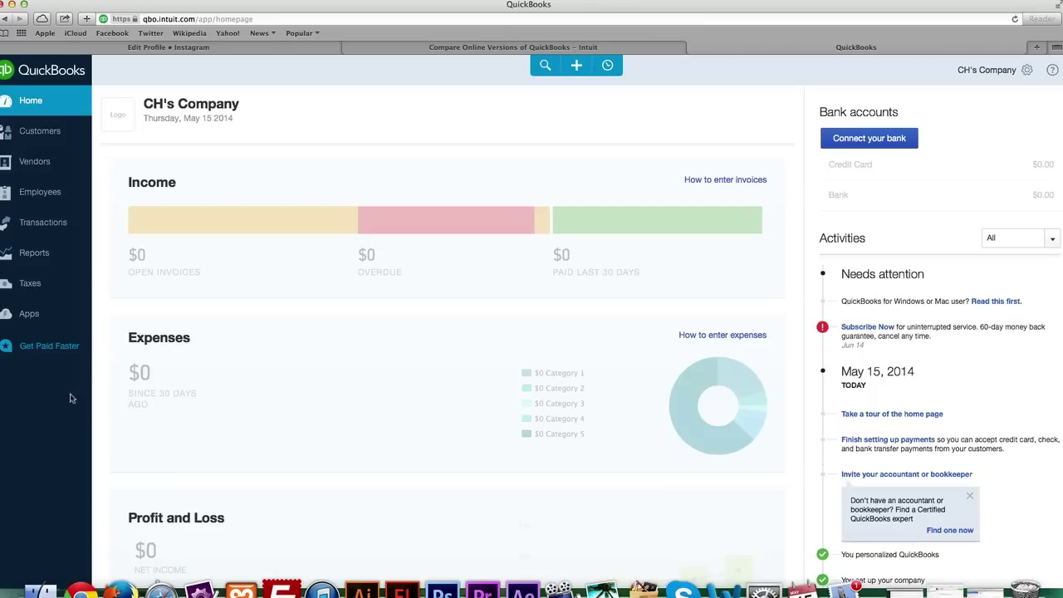
{"action": "mouse_move", "coordinate": [29, 313]}
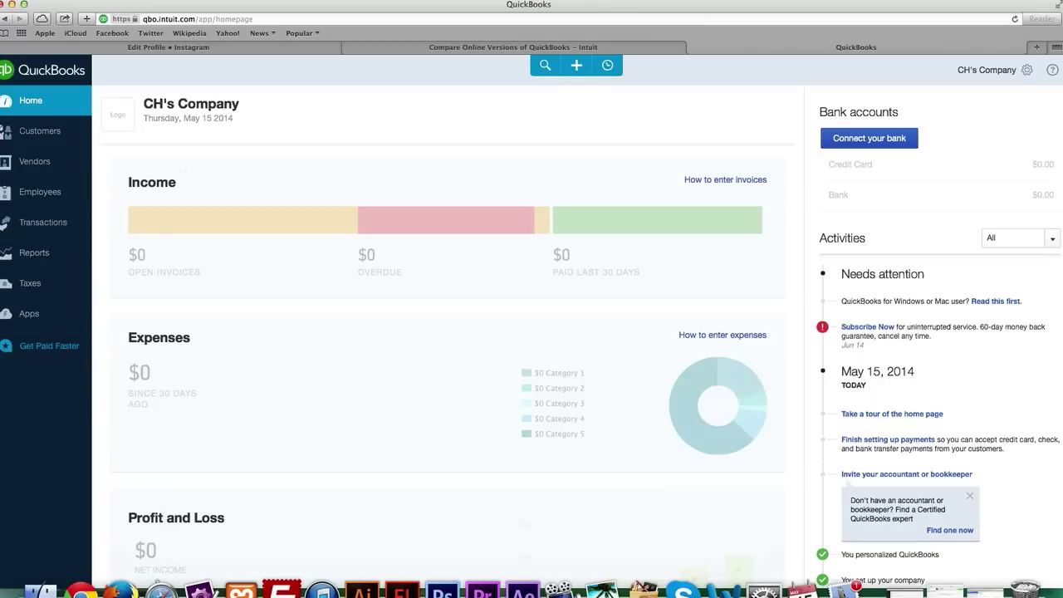
{"action": "mouse_move", "coordinate": [464, 189]}
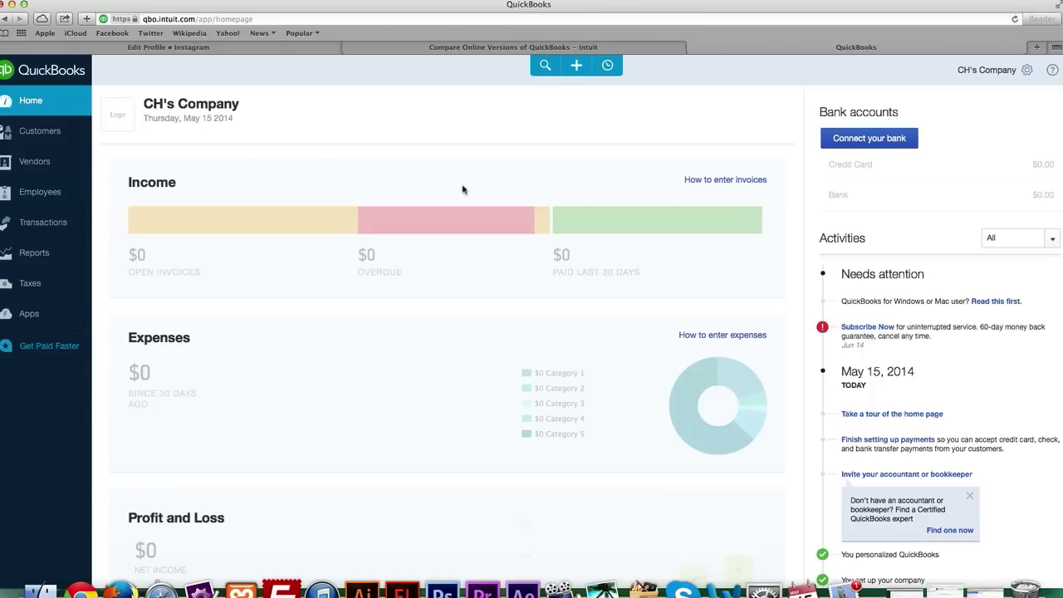
{"action": "mouse_move", "coordinate": [478, 206]}
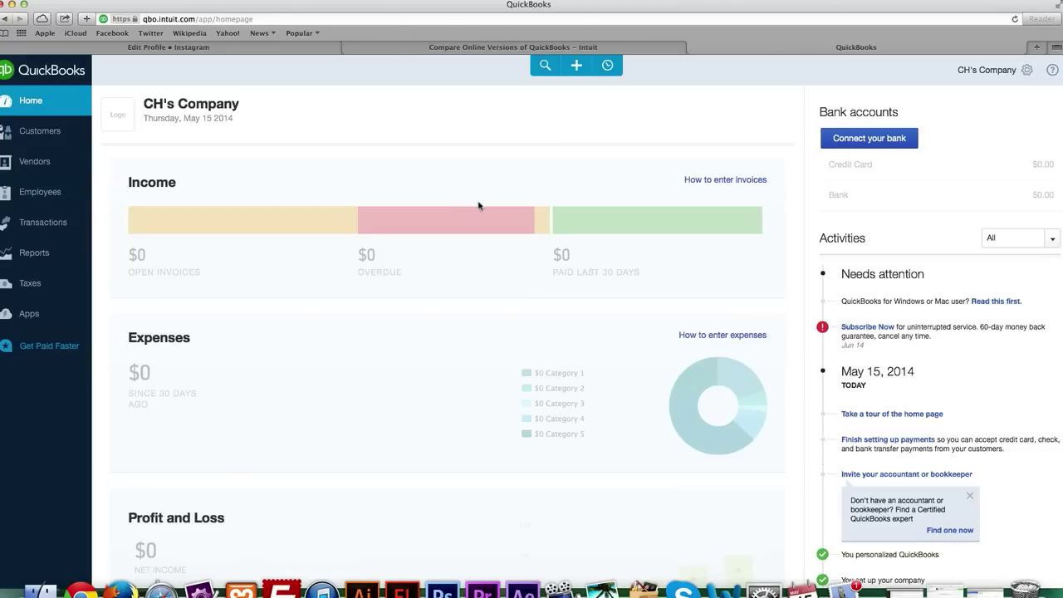
{"action": "mouse_move", "coordinate": [484, 209]}
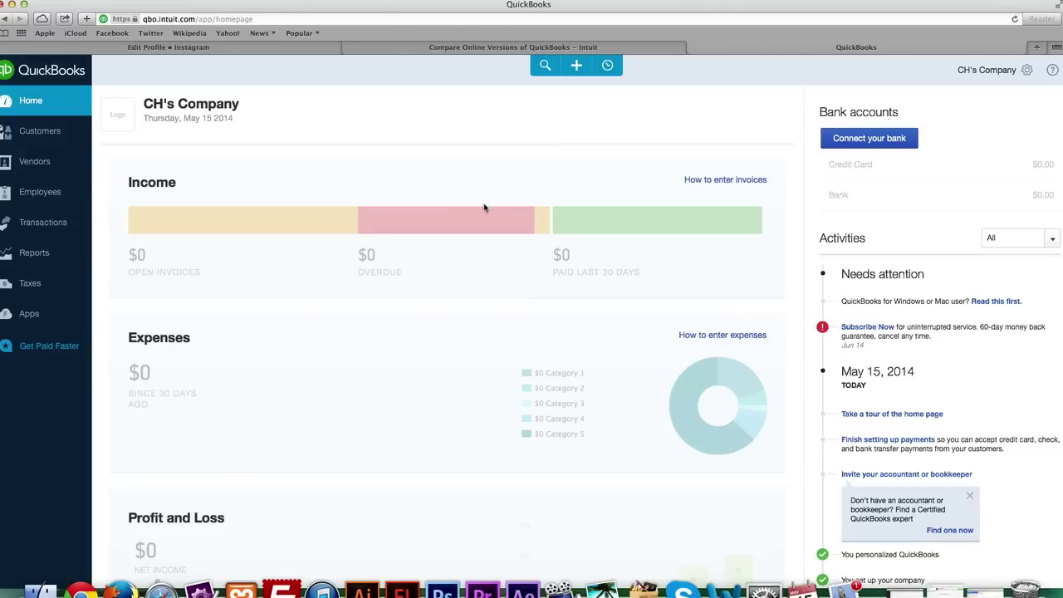